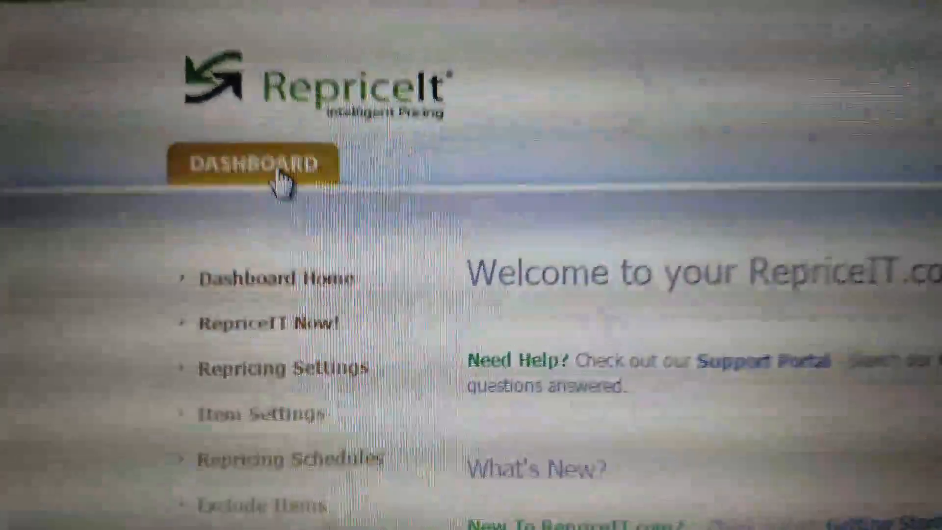
- Scroll through the templates list to find the one month price row
scroll(down, 3)
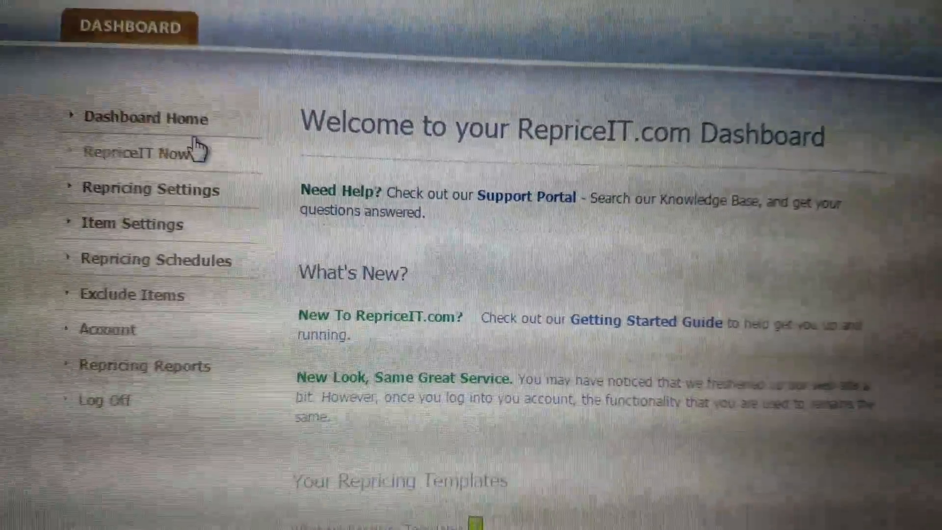
scroll(down, 3)
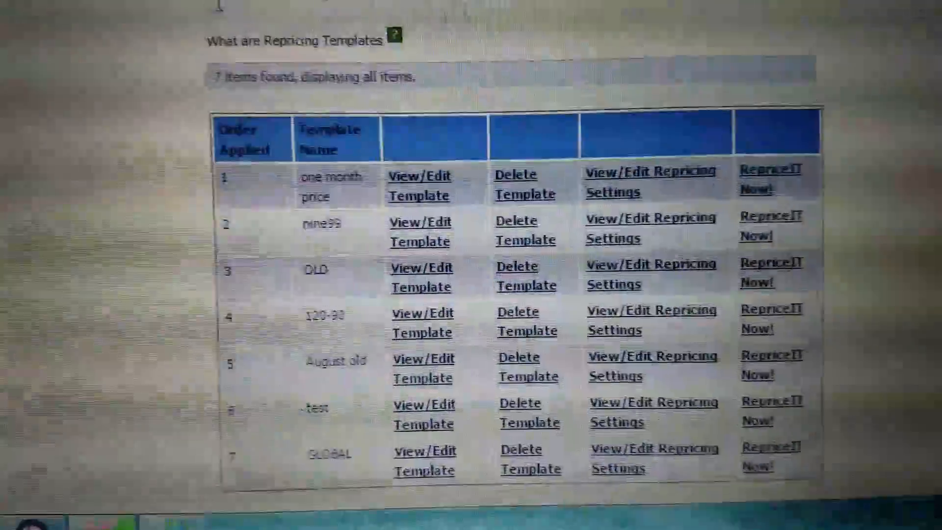
scroll(down, 3)
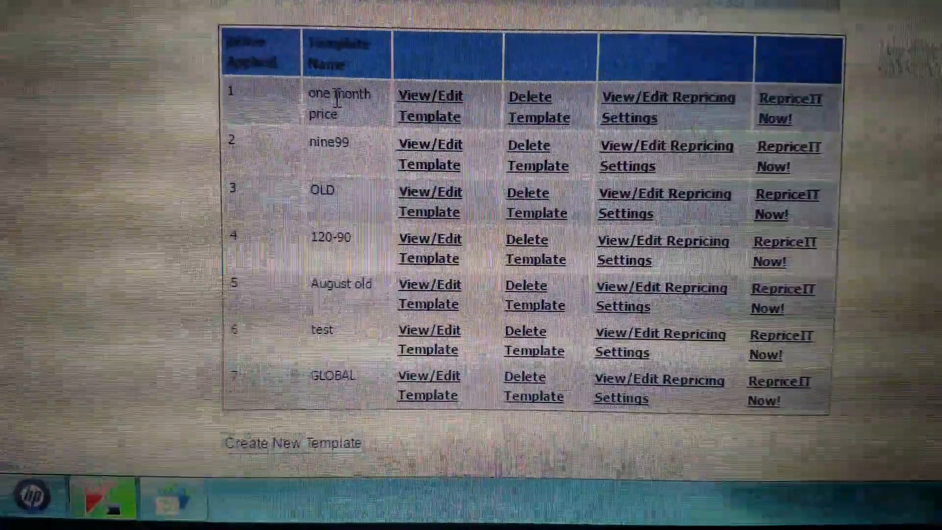
scroll(up, 3)
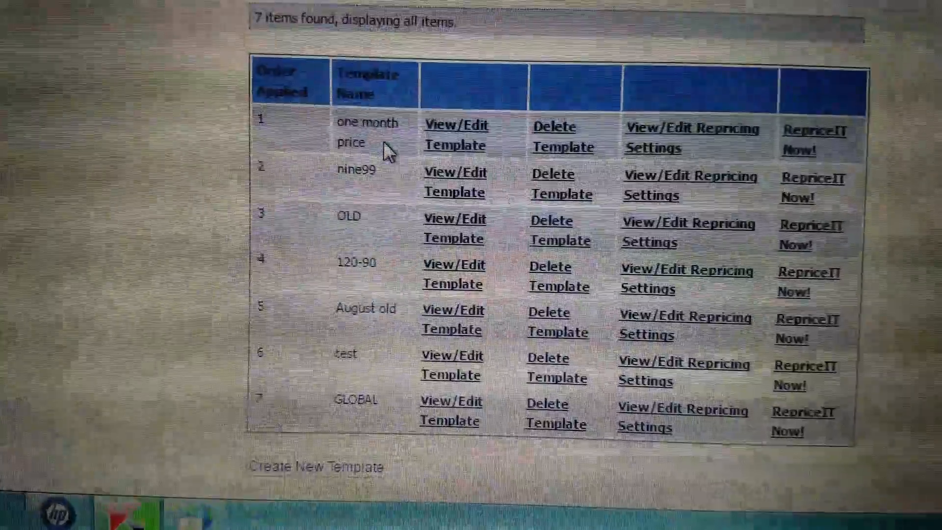
scroll(down, 3)
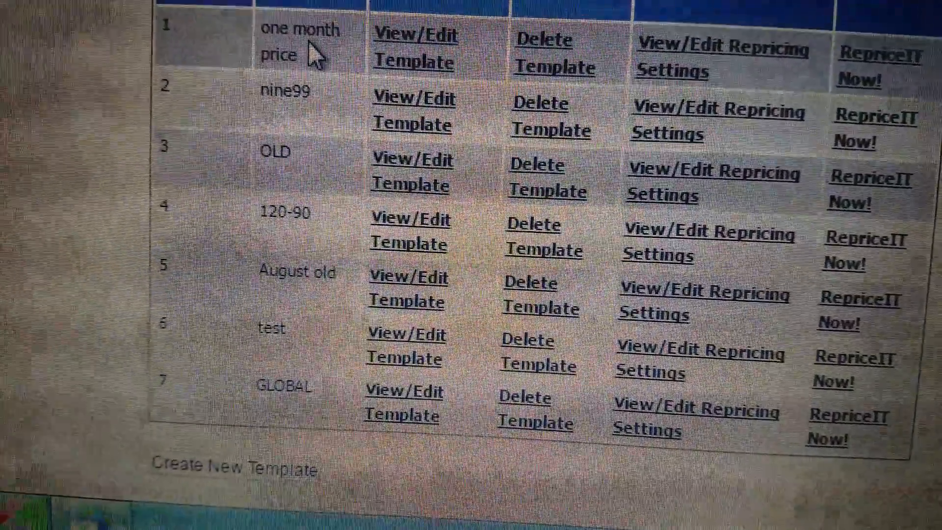
scroll(up, 3)
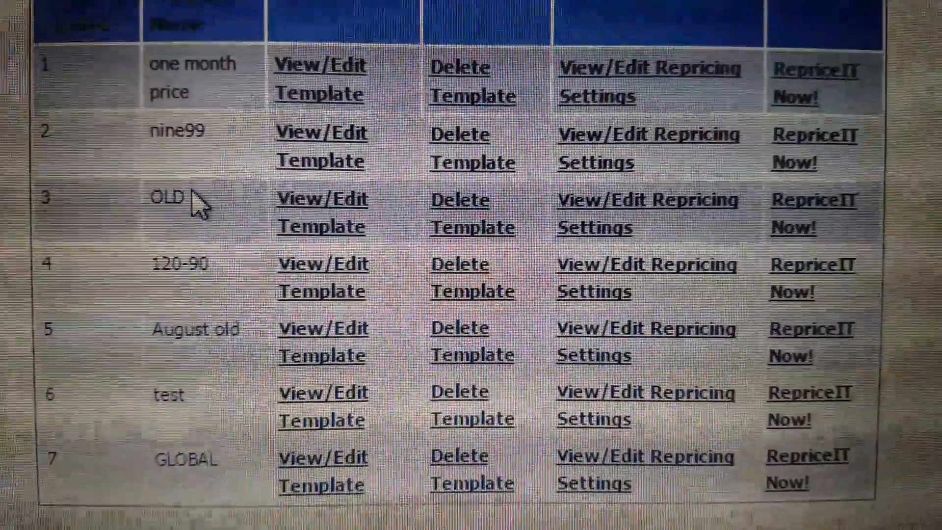
scroll(down, 3)
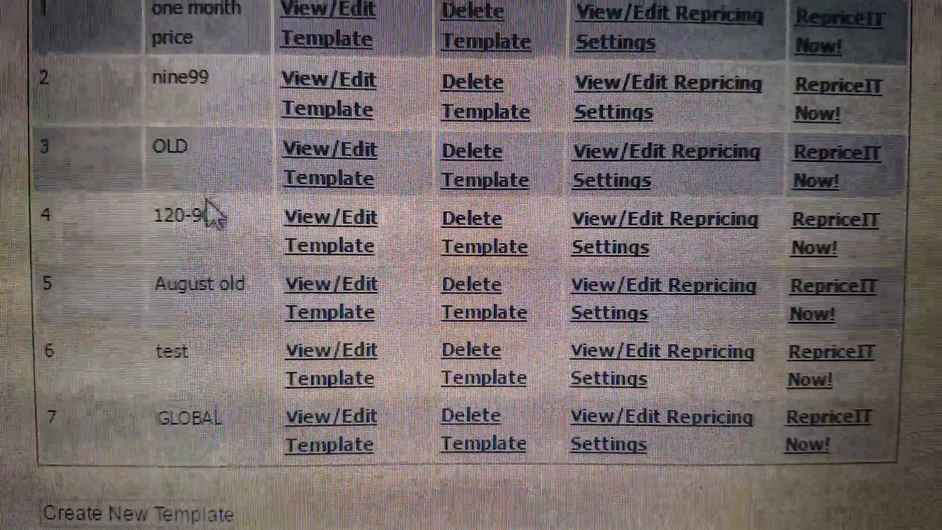
scroll(down, 3)
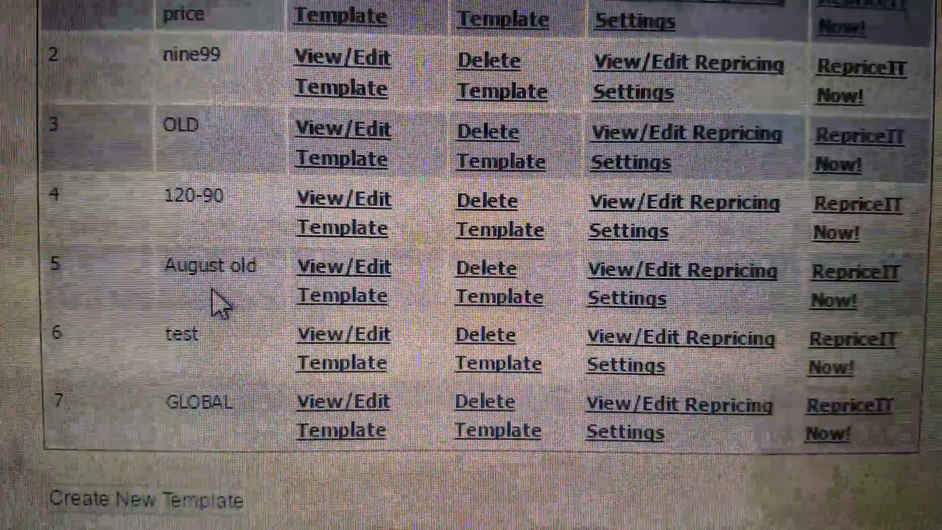
scroll(down, 3)
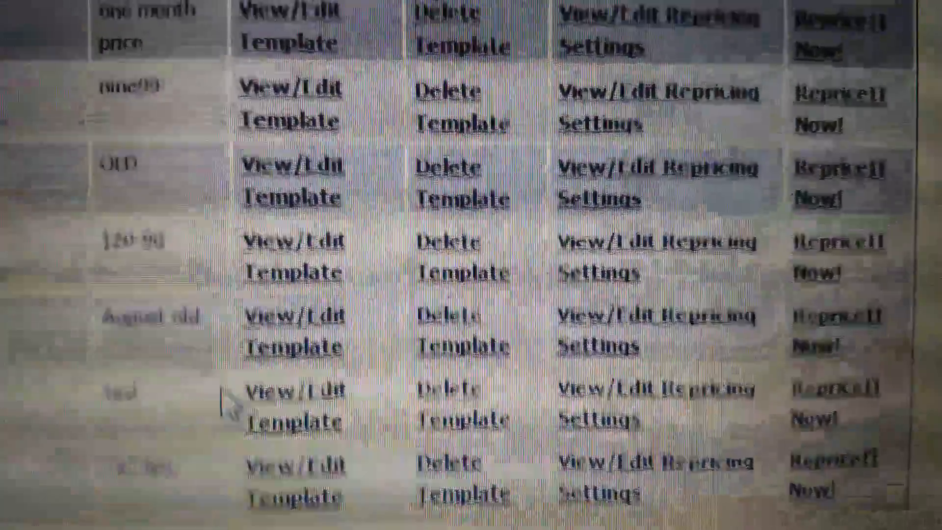
scroll(up, 3)
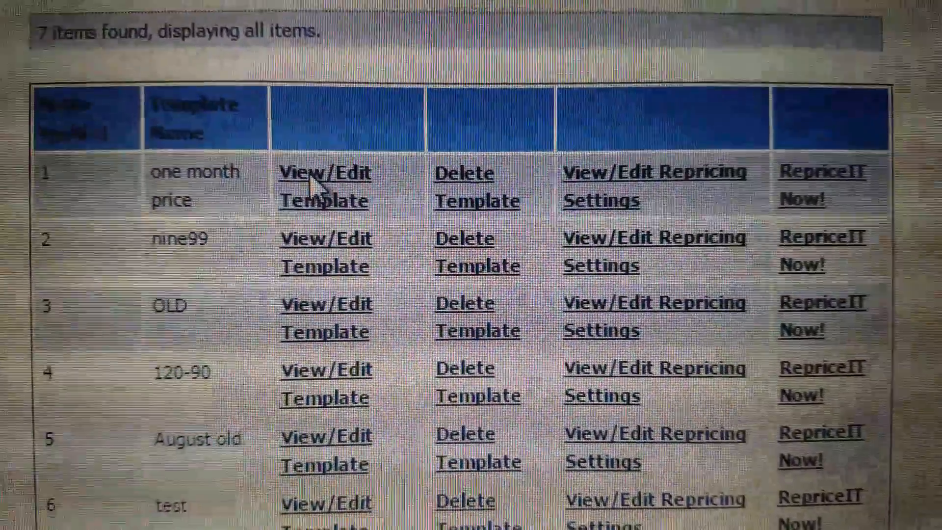
- Open the one month price template: FBA items, 30 days–1 year old, $9.99–$39.99
click(325, 187)
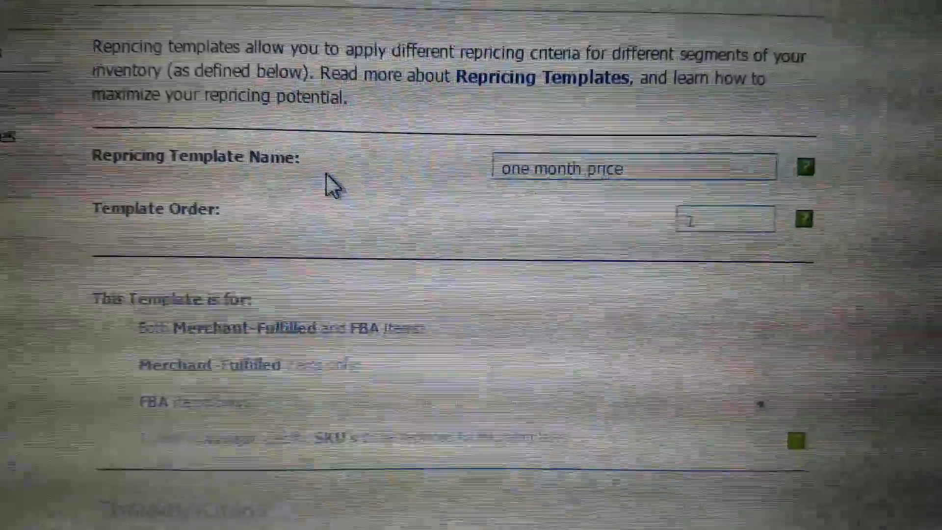
scroll(down, 3)
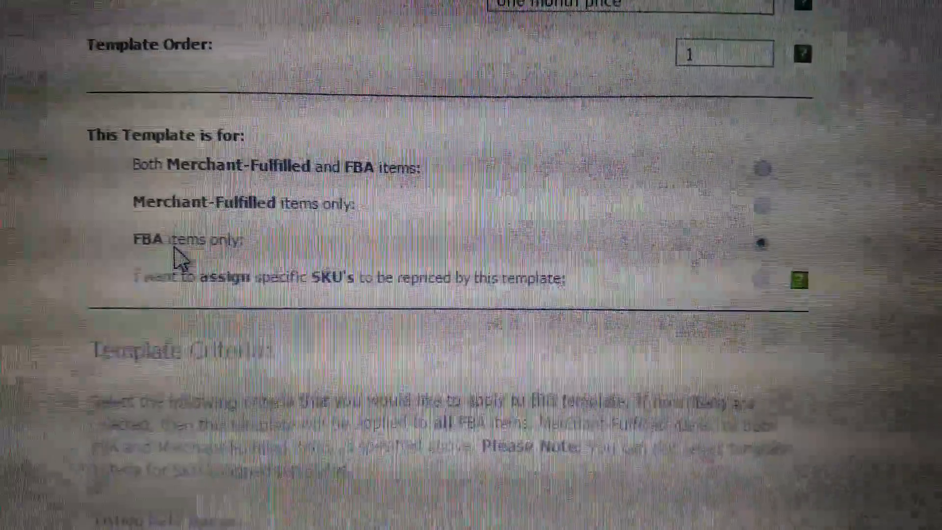
scroll(down, 3)
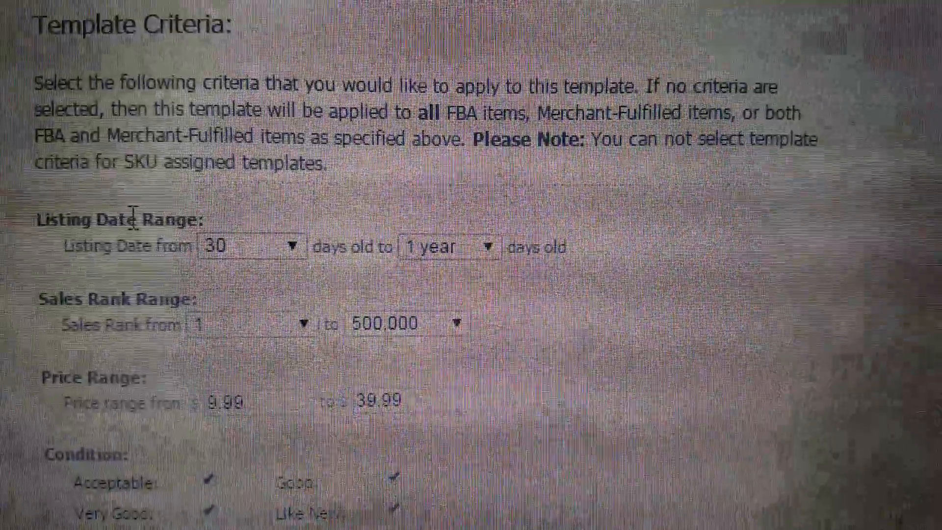
scroll(down, 3)
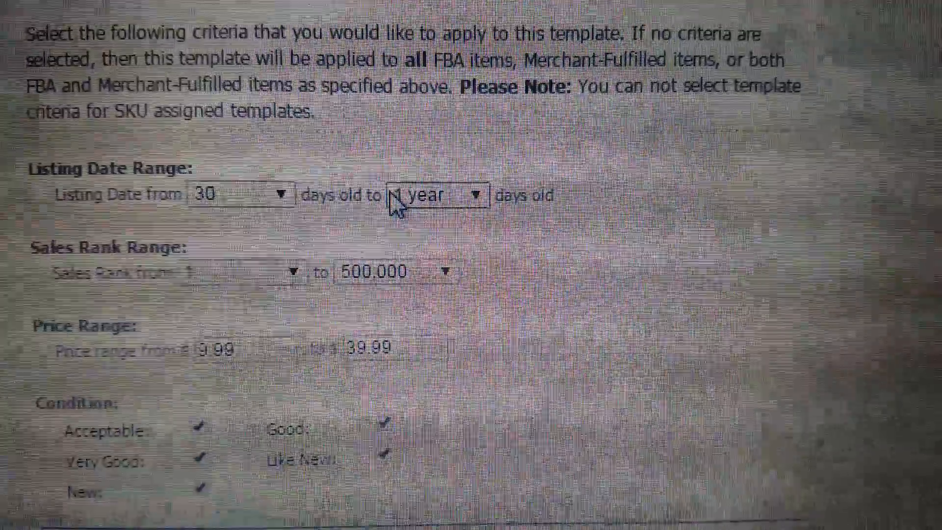
scroll(up, 3)
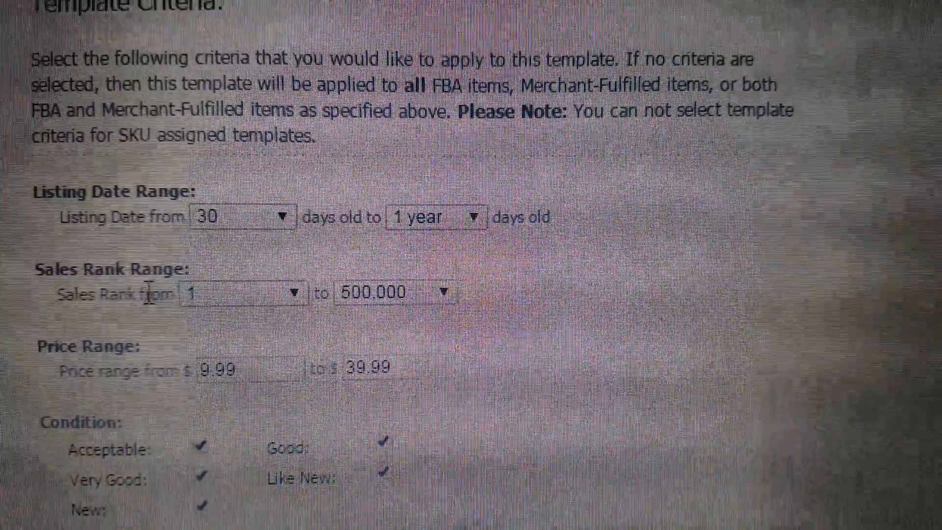
scroll(down, 3)
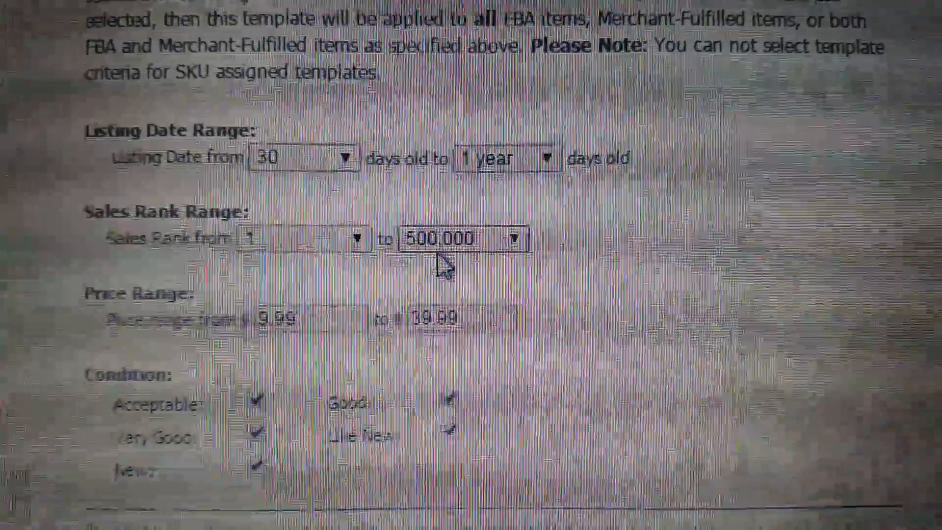
scroll(down, 3)
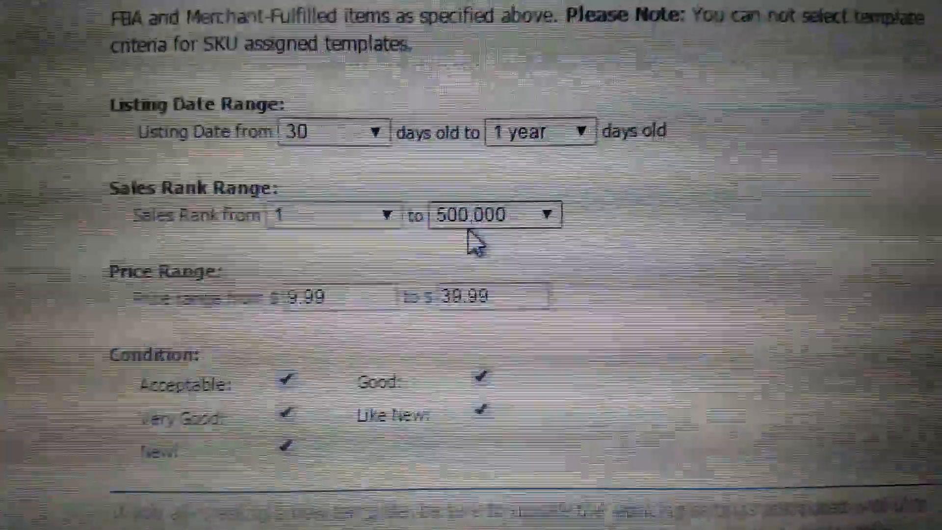
scroll(down, 3)
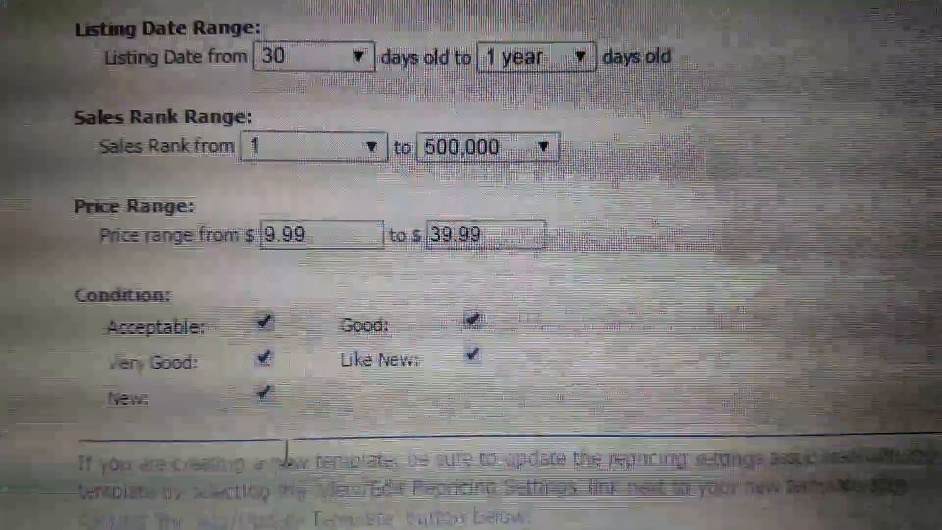
scroll(up, 3)
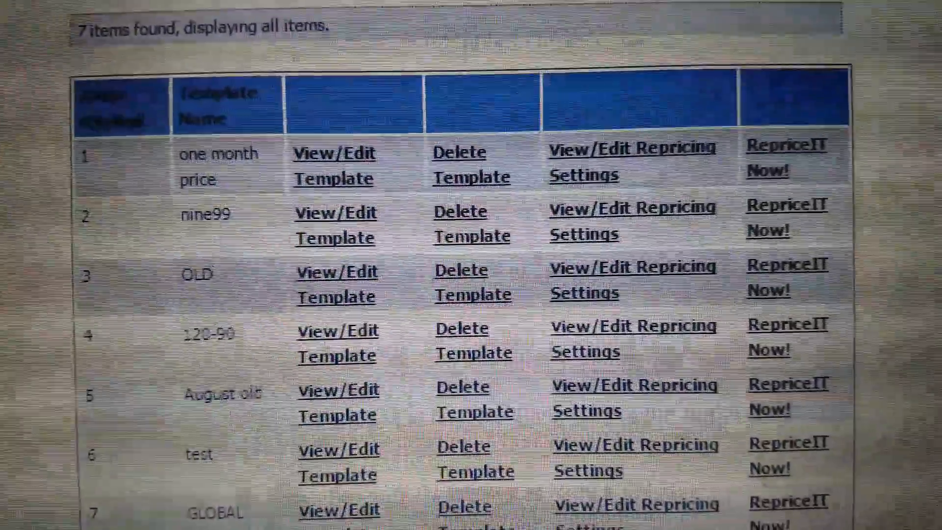
- Show one month price repricing settings: acceptable and just-launched offers excluded, 98% rating floor
scroll(down, 3)
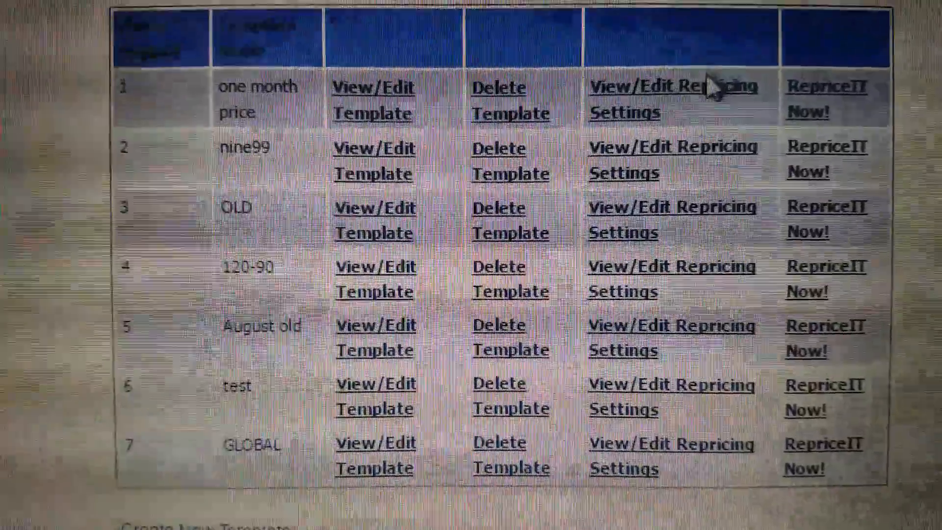
click(671, 98)
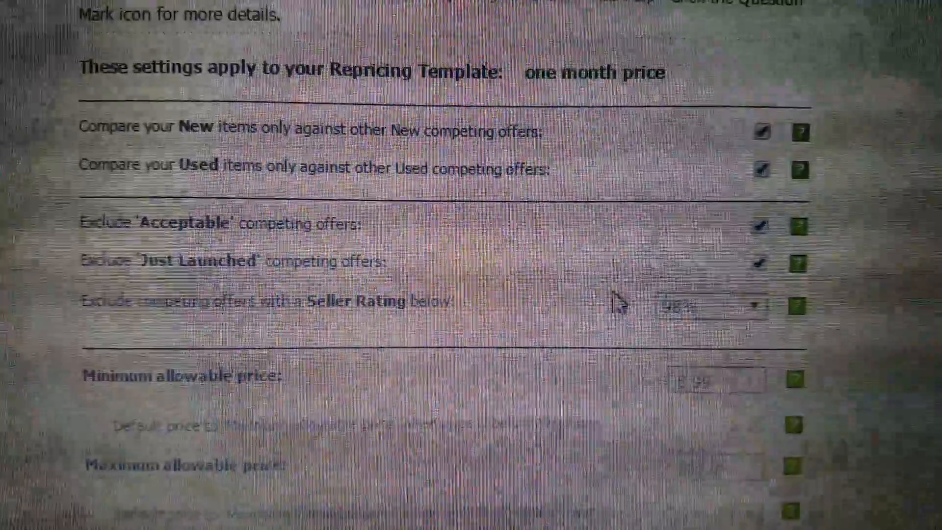
click(709, 308)
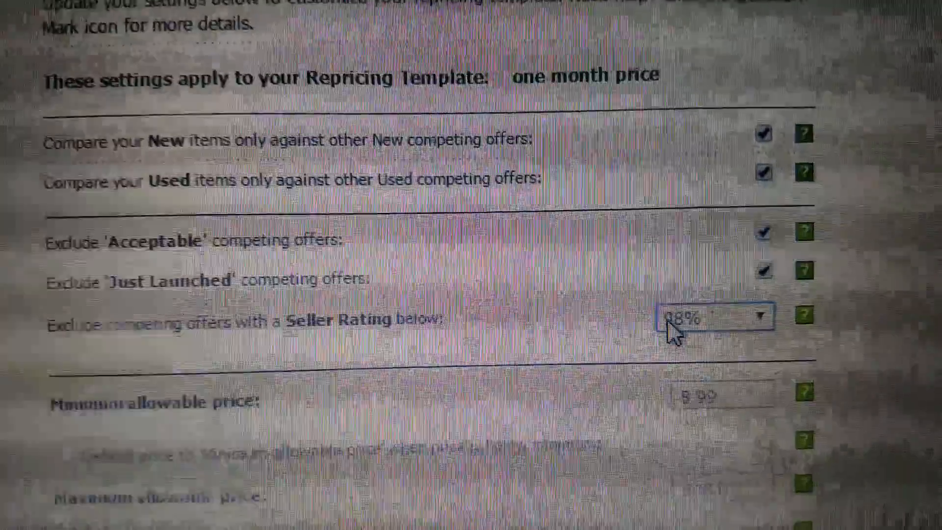
- Review the $8.99–$300 price caps, 6 competing offers, $49.99 default price and 5% limit
scroll(down, 3)
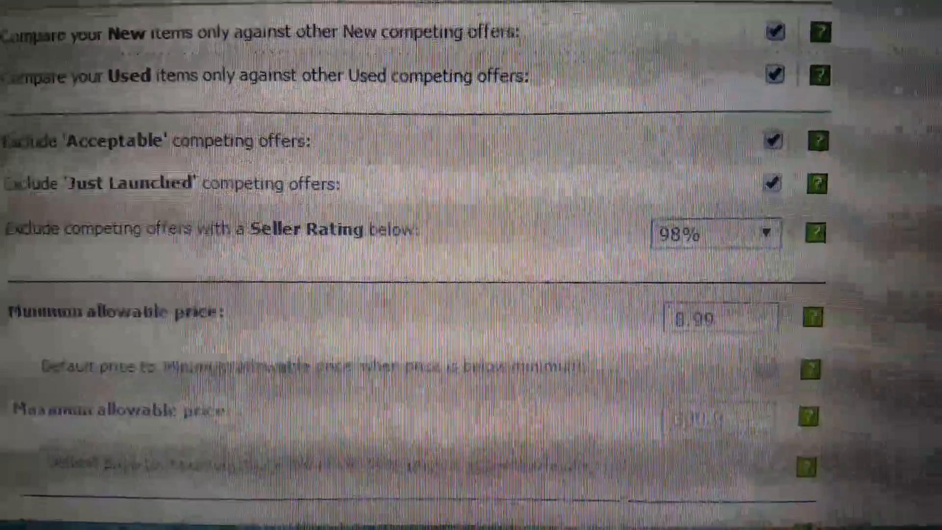
scroll(down, 3)
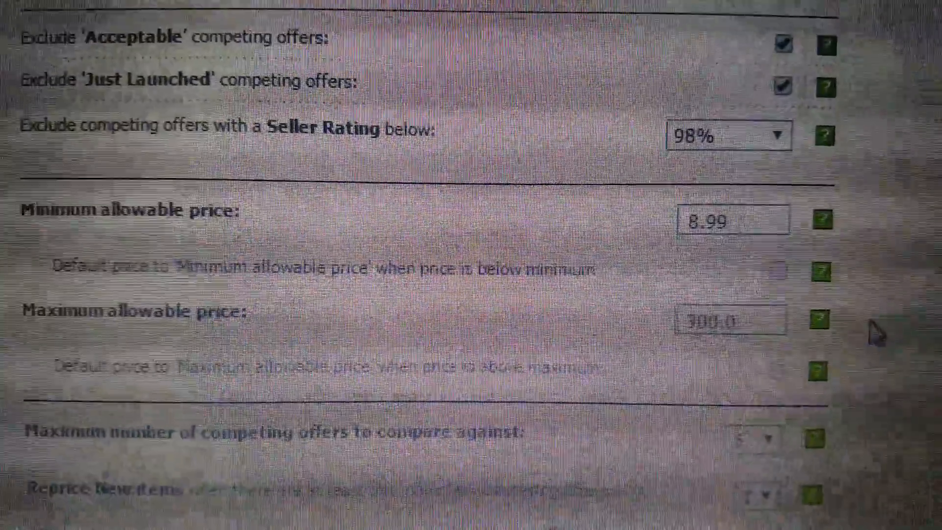
scroll(down, 3)
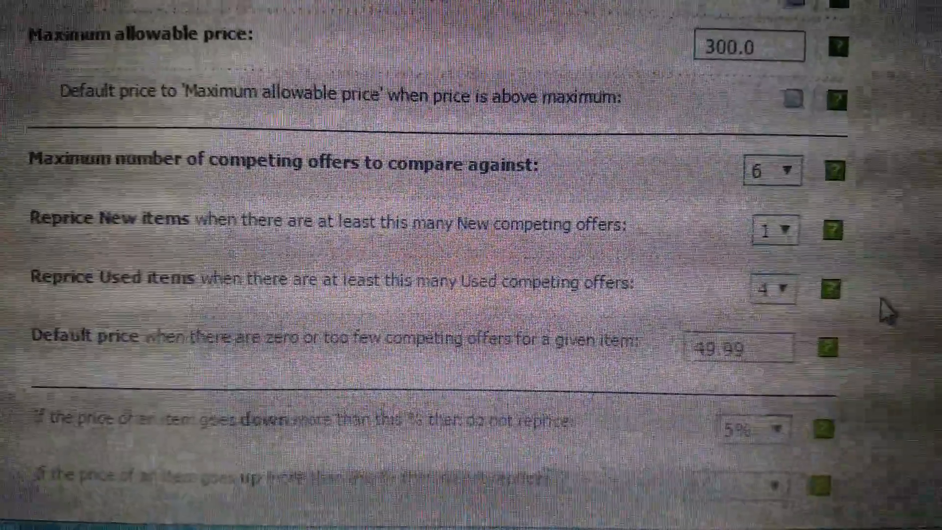
scroll(down, 3)
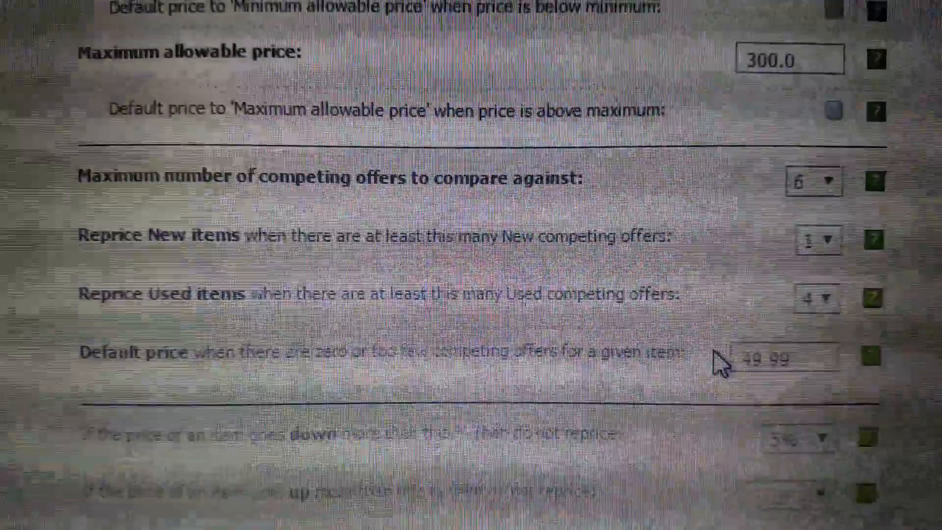
scroll(down, 3)
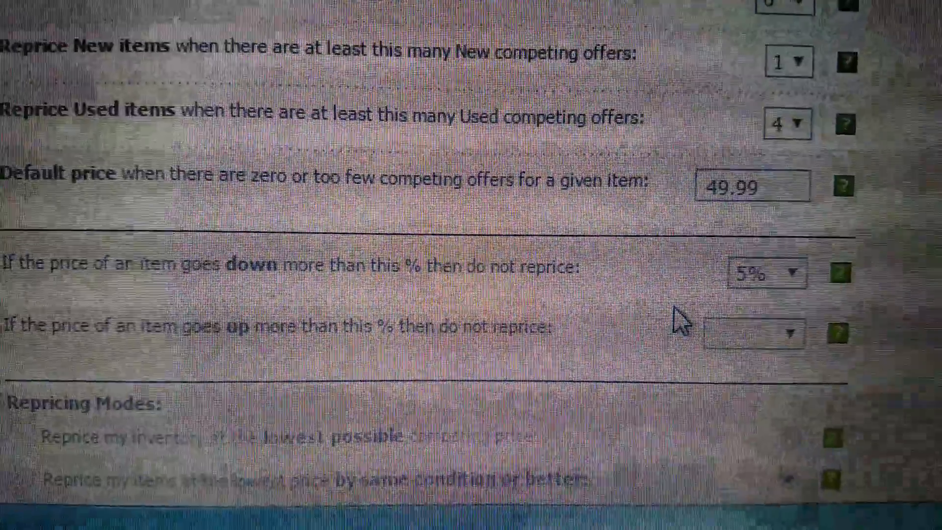
- Review the same-condition-or-better repricing mode, Sales Rank dropdown and Pricing Against Amazon options
scroll(down, 3)
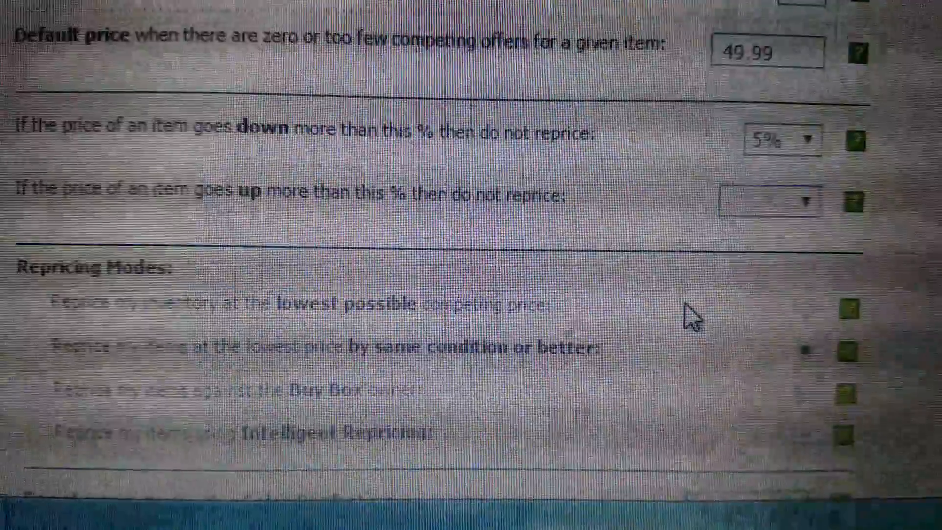
scroll(down, 3)
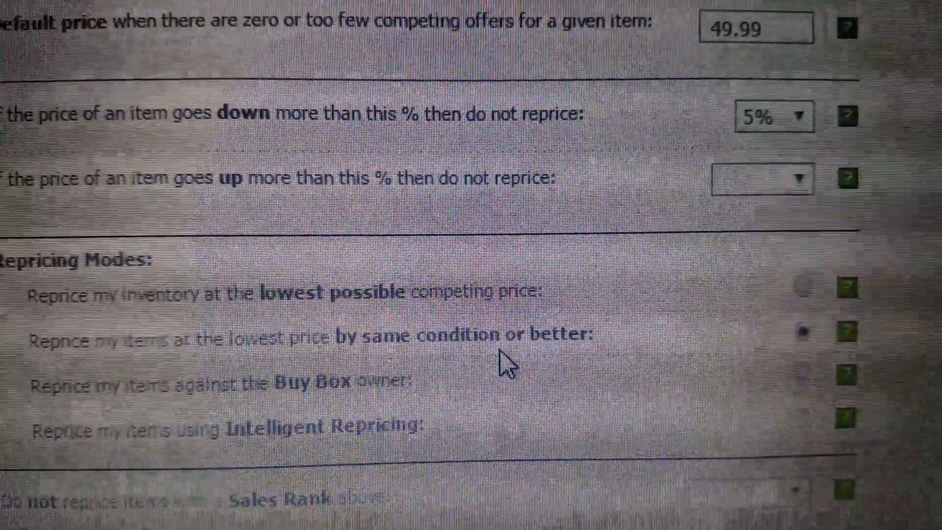
scroll(down, 3)
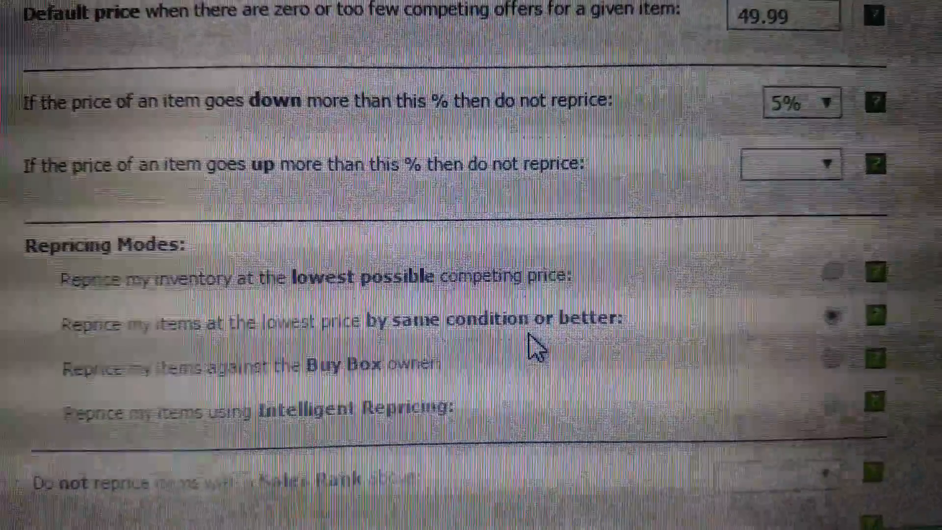
scroll(down, 3)
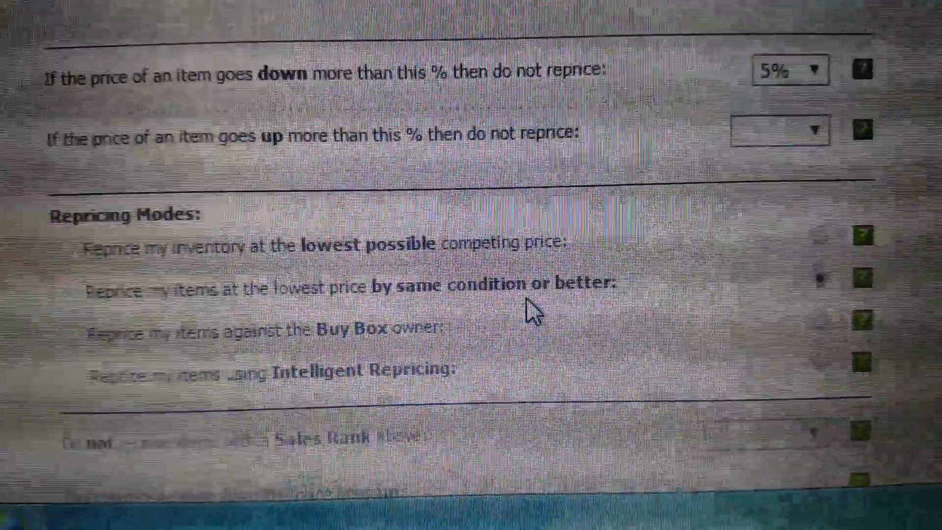
scroll(down, 3)
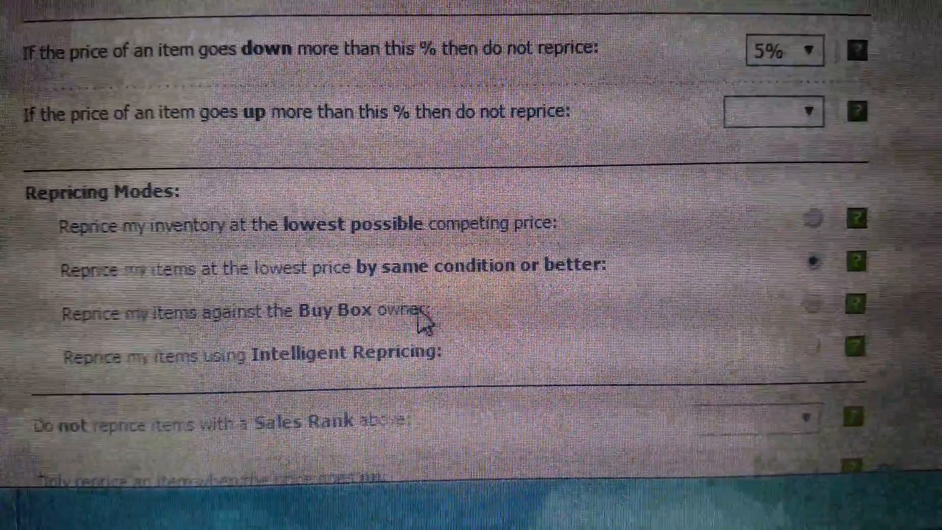
scroll(down, 3)
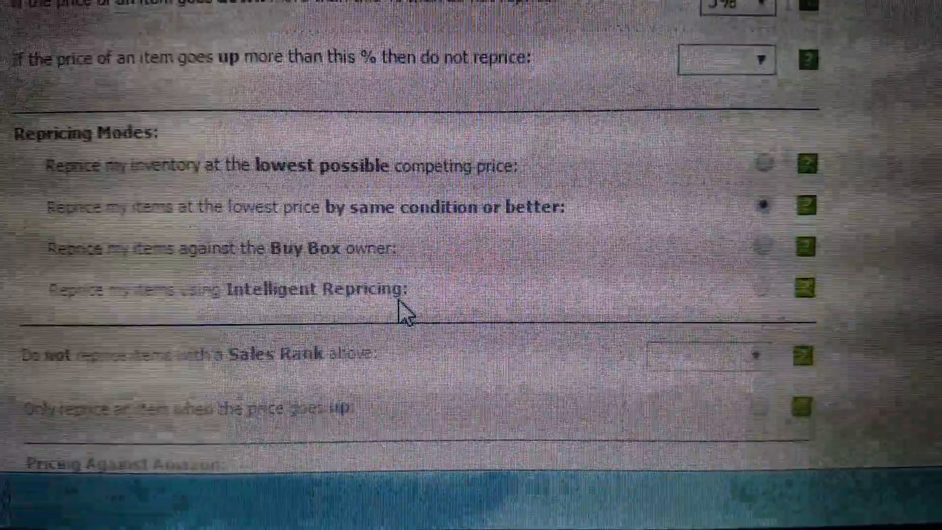
scroll(down, 3)
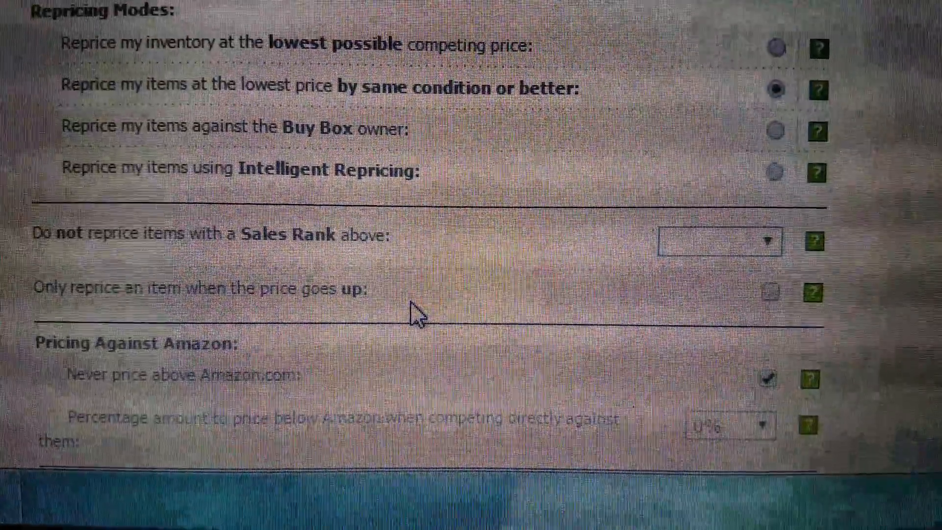
- Check never above Amazon.com at 0%, the $0.01 fixed adjustment and 0% percentage adjustments
scroll(down, 3)
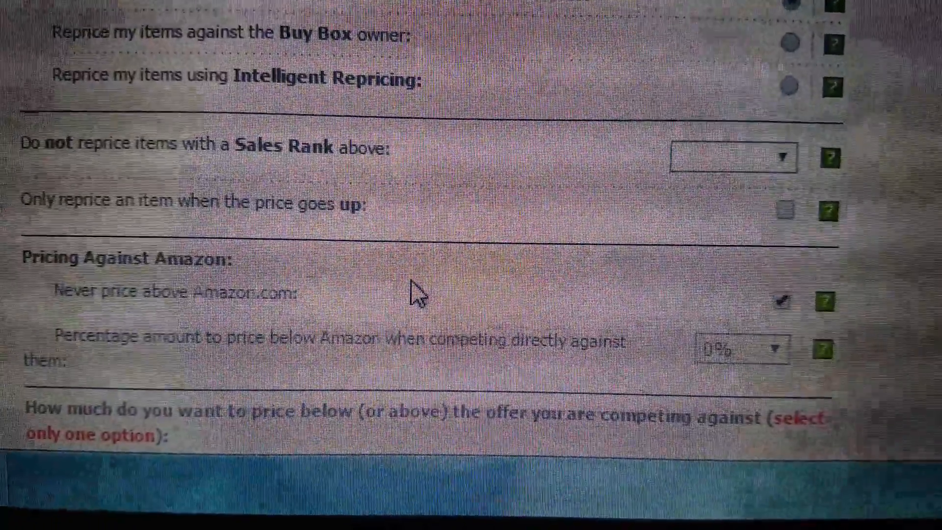
scroll(down, 3)
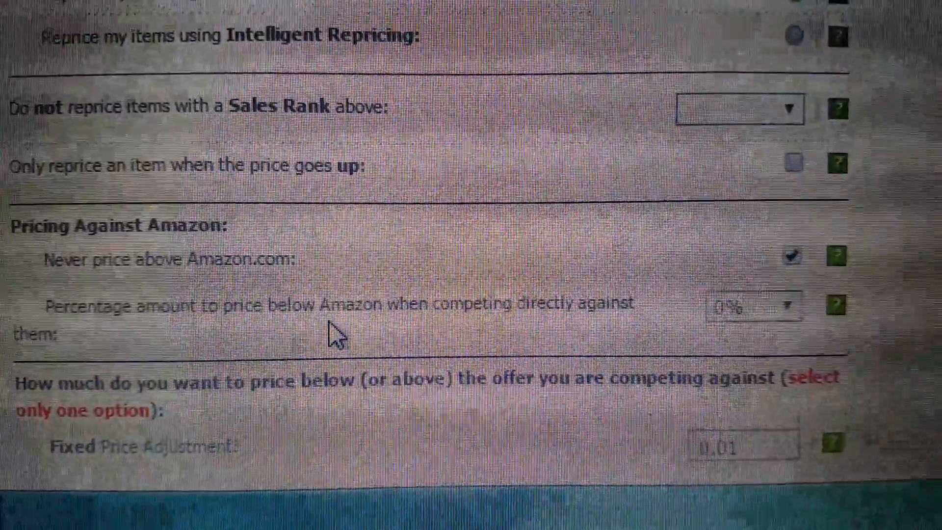
scroll(up, 3)
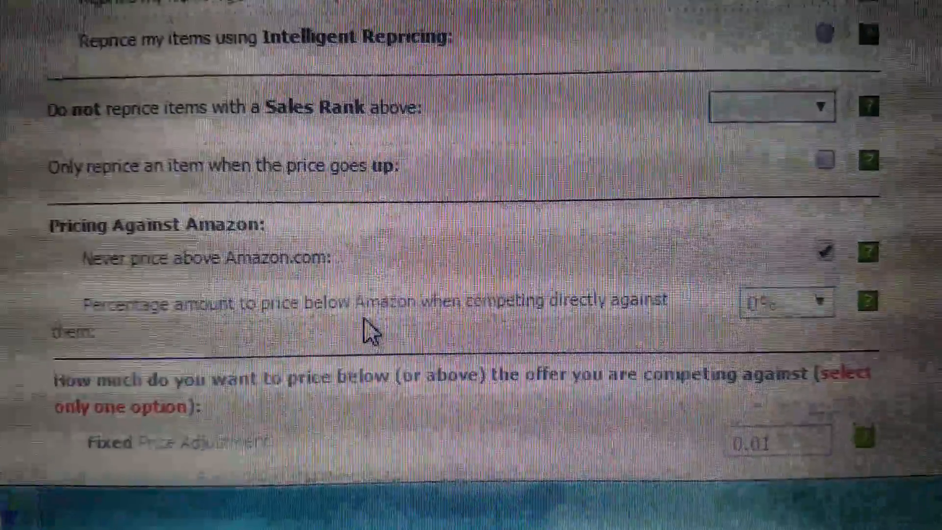
scroll(down, 3)
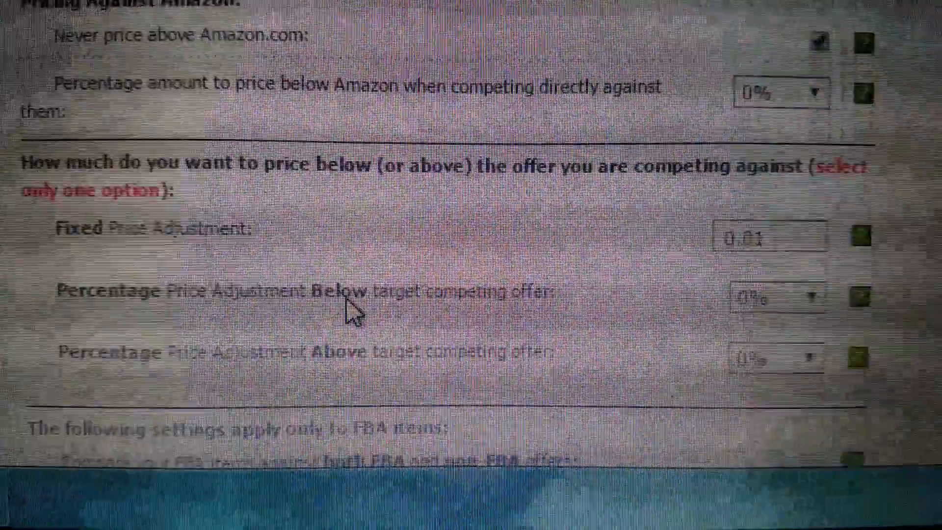
scroll(up, 3)
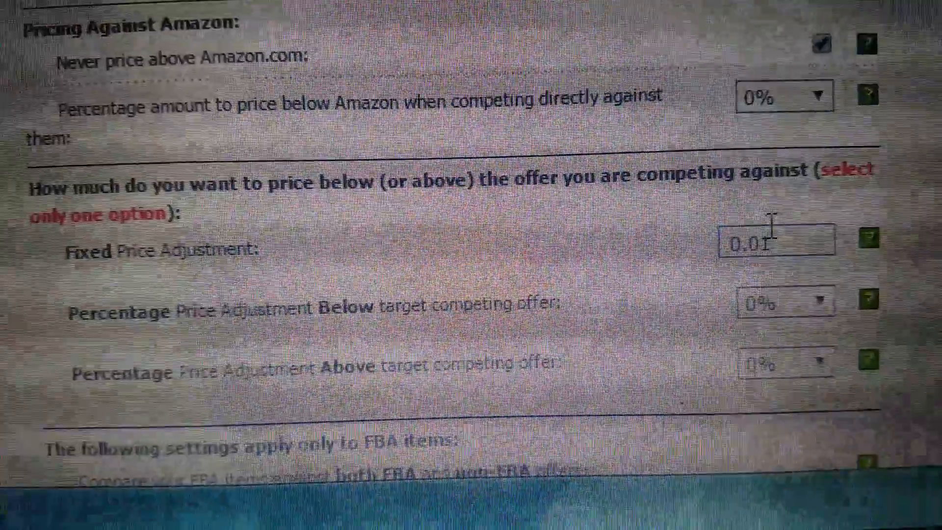
scroll(down, 3)
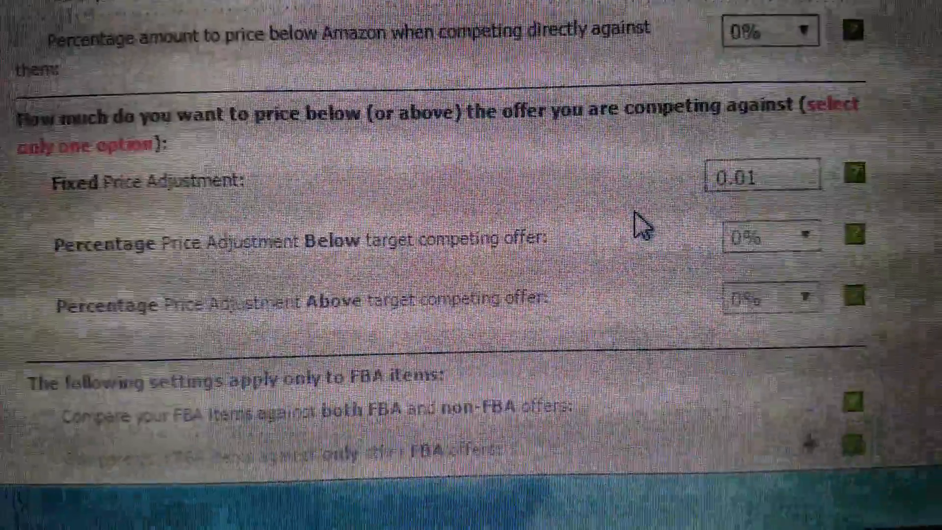
scroll(down, 3)
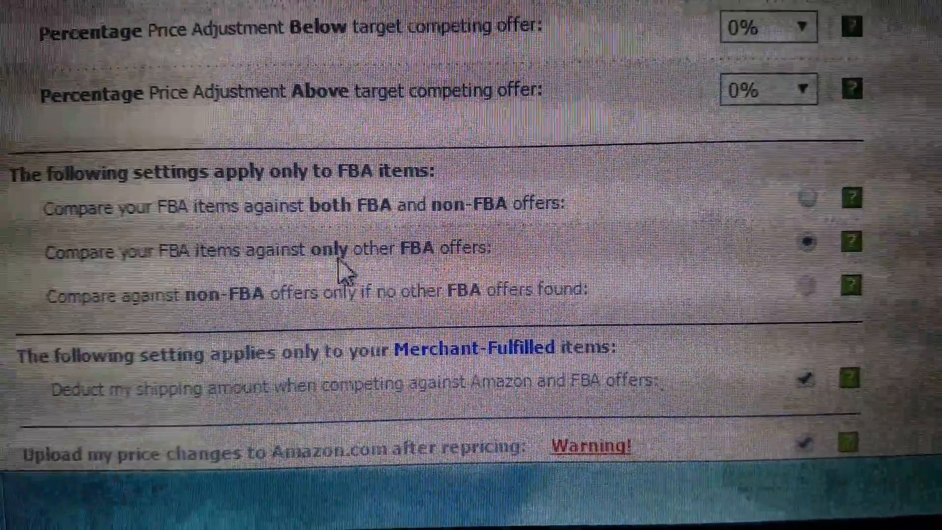
mouse_move(736, 298)
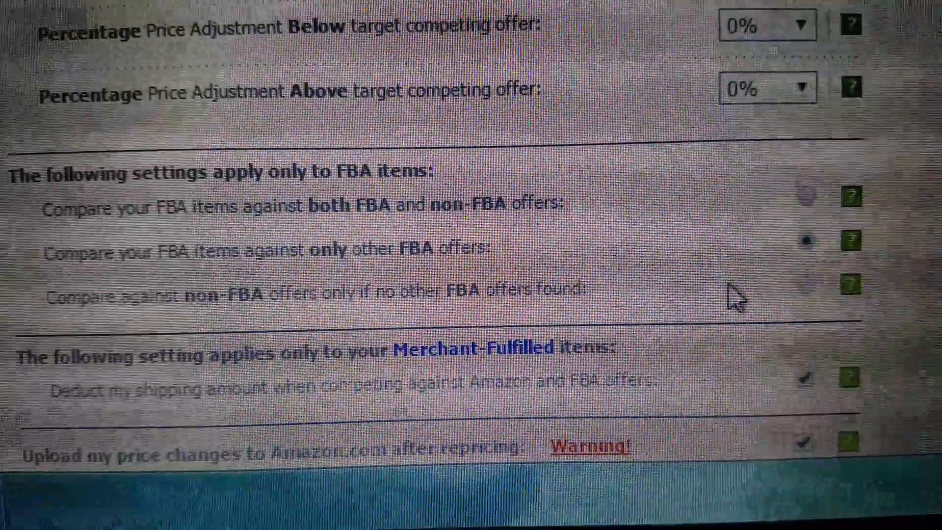
- Review FBA-only comparison, shipping deduction, Amazon upload on and FTP upload off
scroll(down, 3)
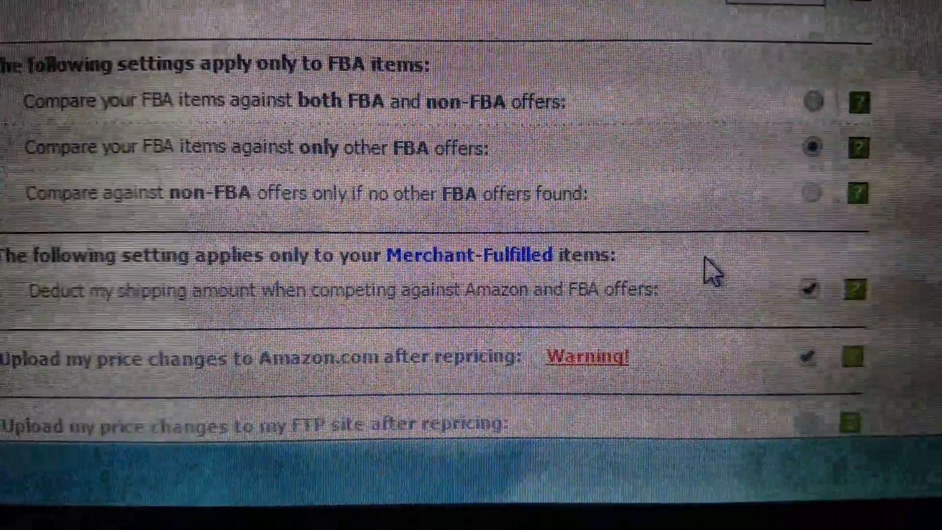
scroll(down, 3)
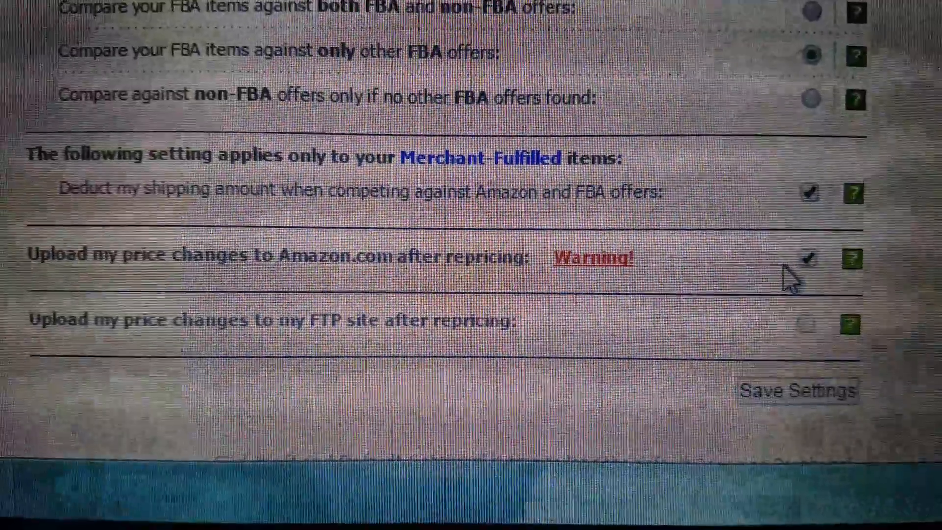
scroll(up, 3)
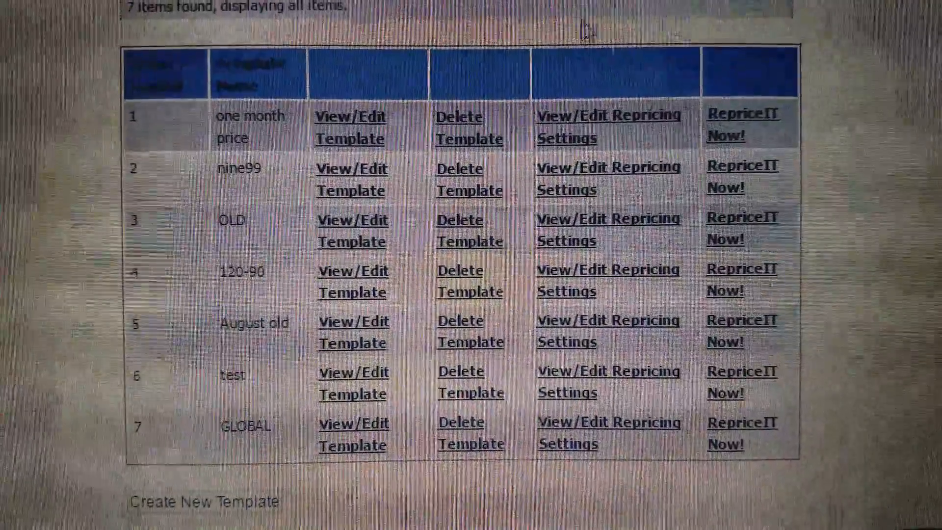
- Look over the seven templates, then view the eight daily repricing schedules
scroll(up, 3)
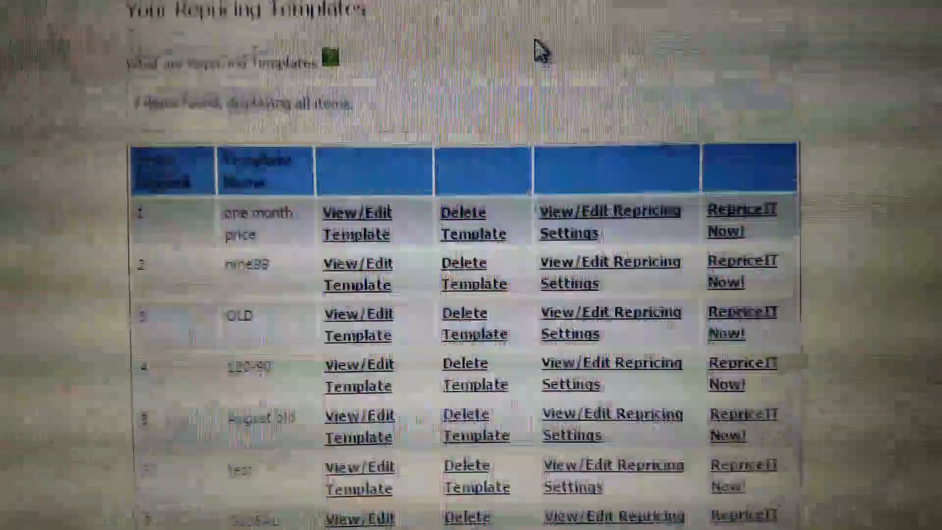
scroll(up, 3)
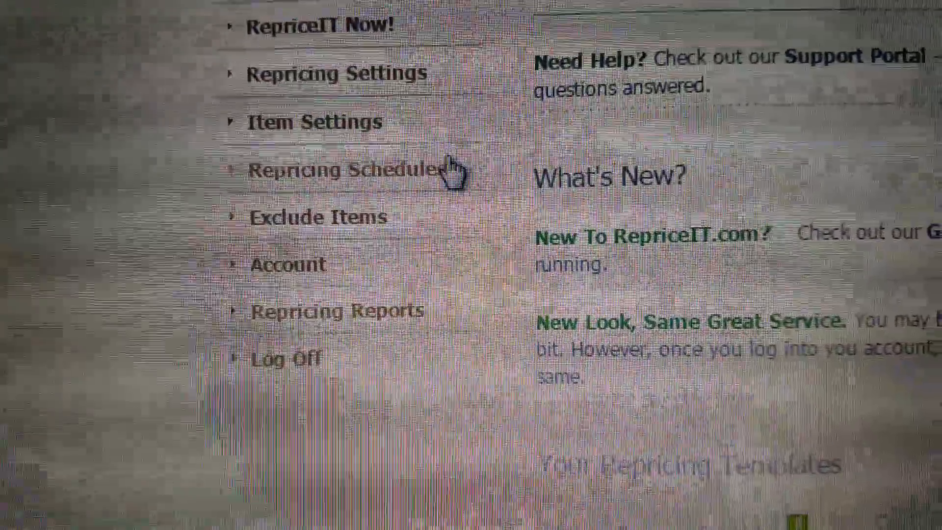
click(324, 170)
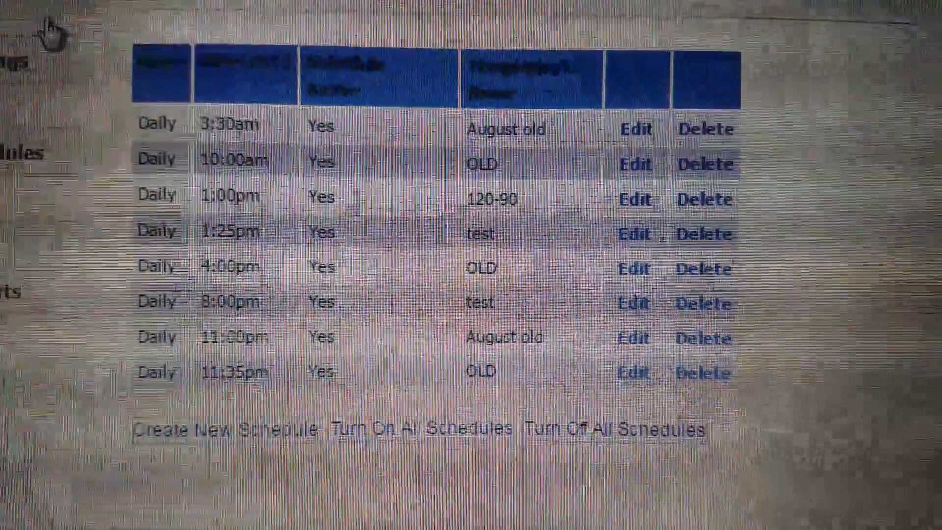